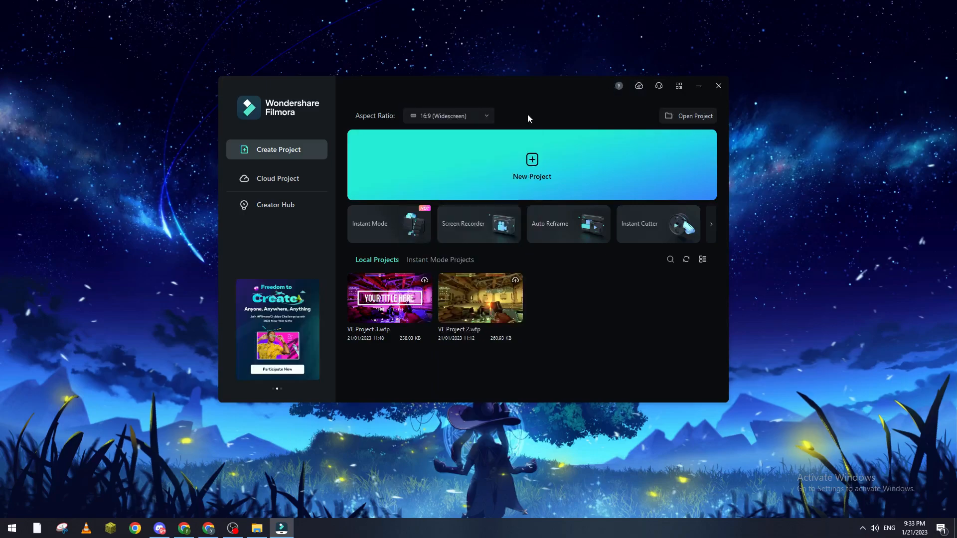
mouse_move(613, 290)
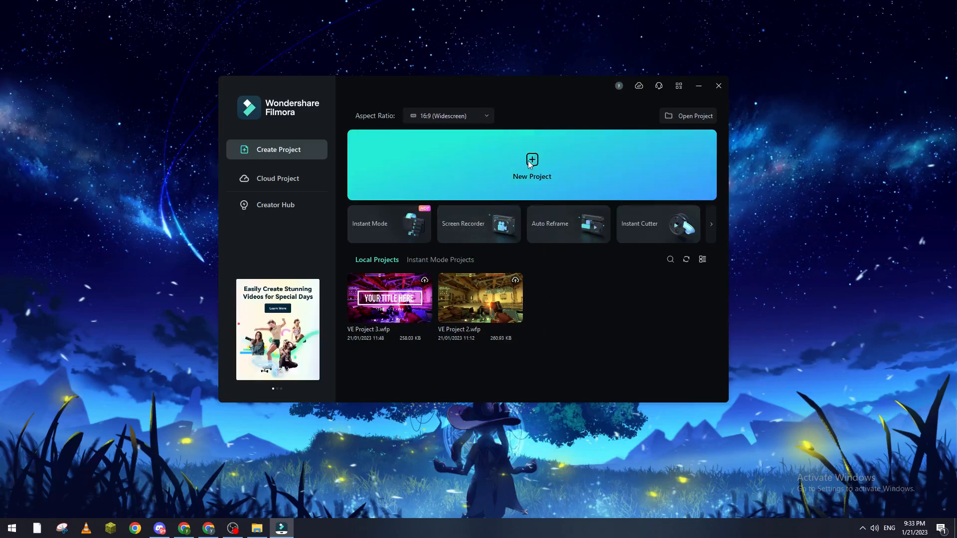
left_click(532, 165)
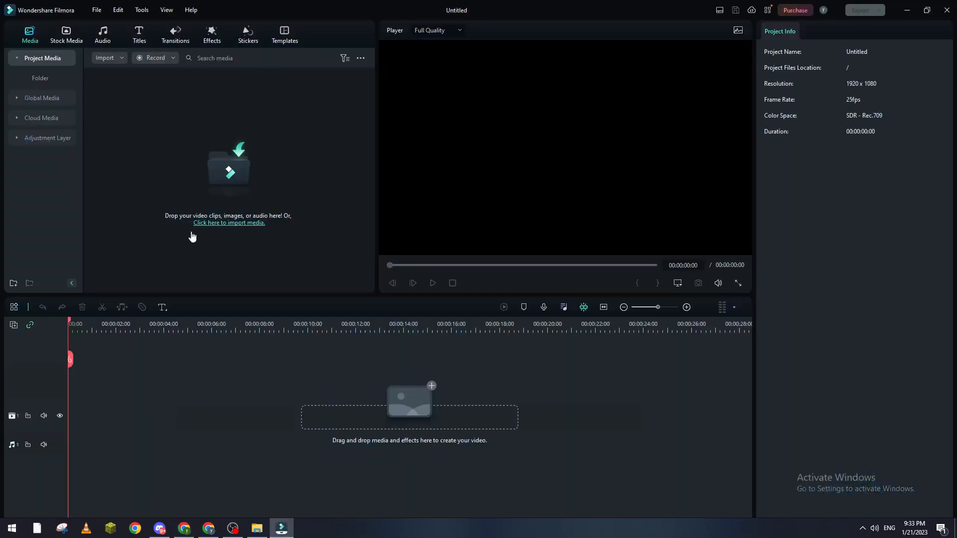
left_click(228, 223)
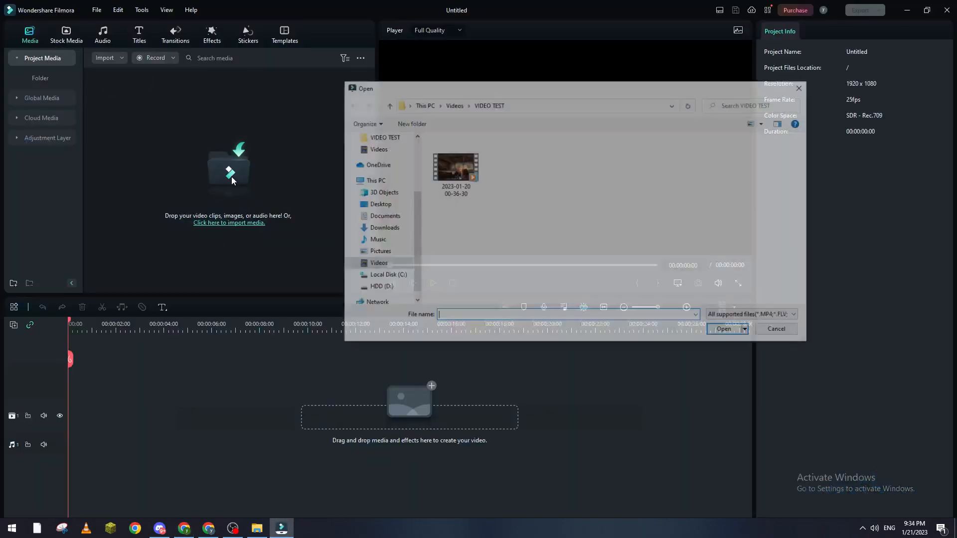
left_click(455, 165)
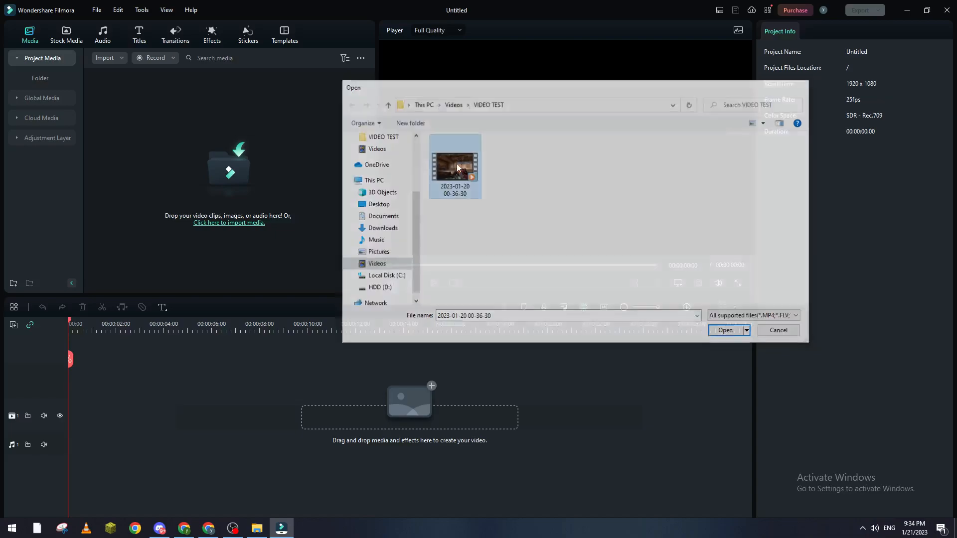
left_click(724, 330)
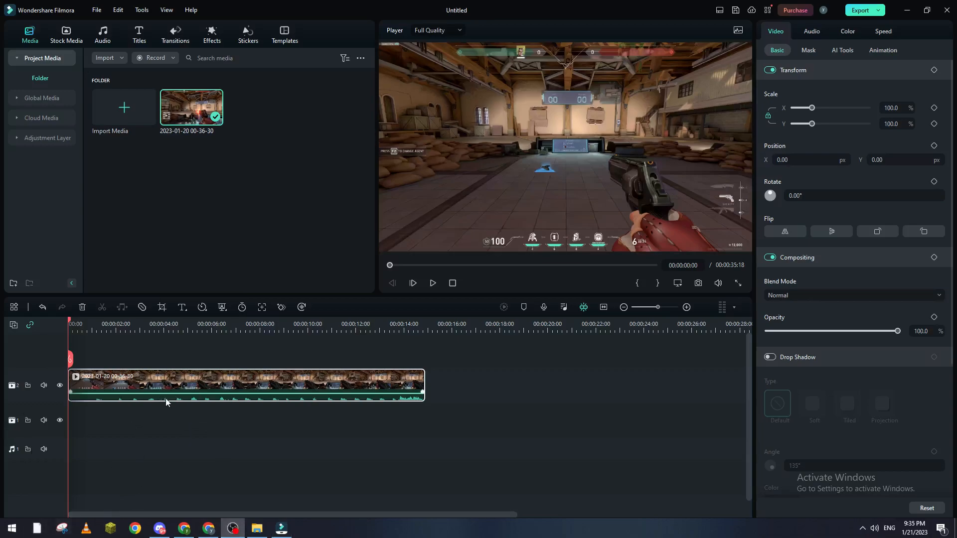
mouse_move(182, 393)
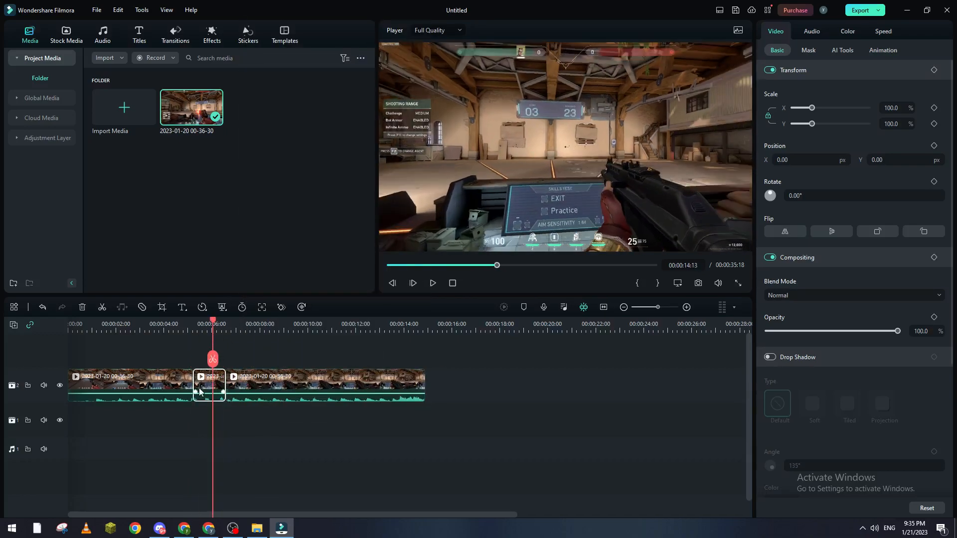
- Search 'zoom' in the Effects library, then search 'zoom' in Transitions
left_click(211, 35)
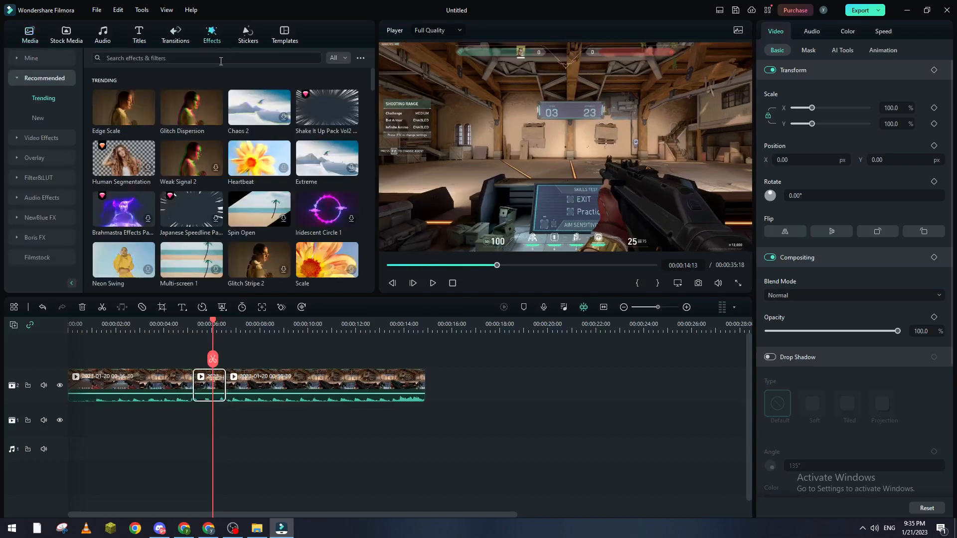
type("zoom")
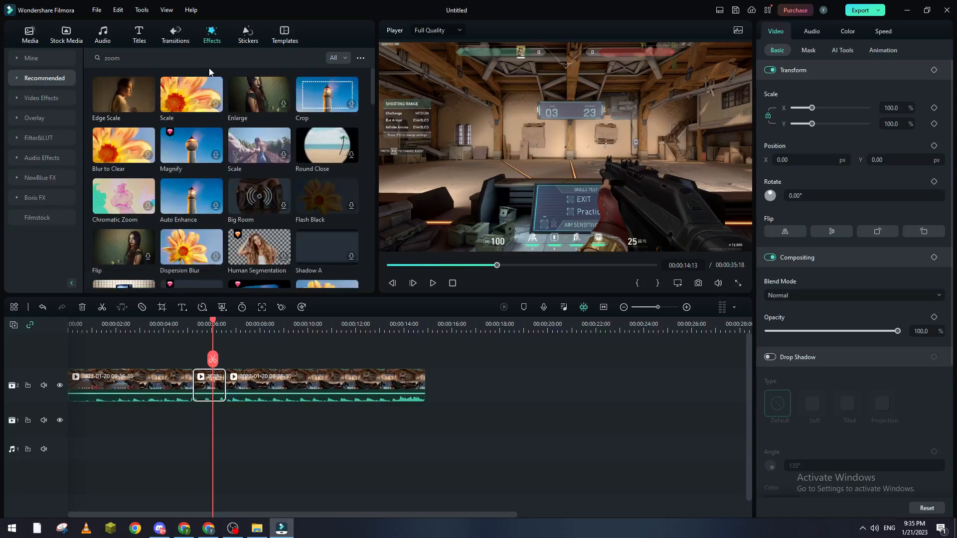
left_click(175, 34)
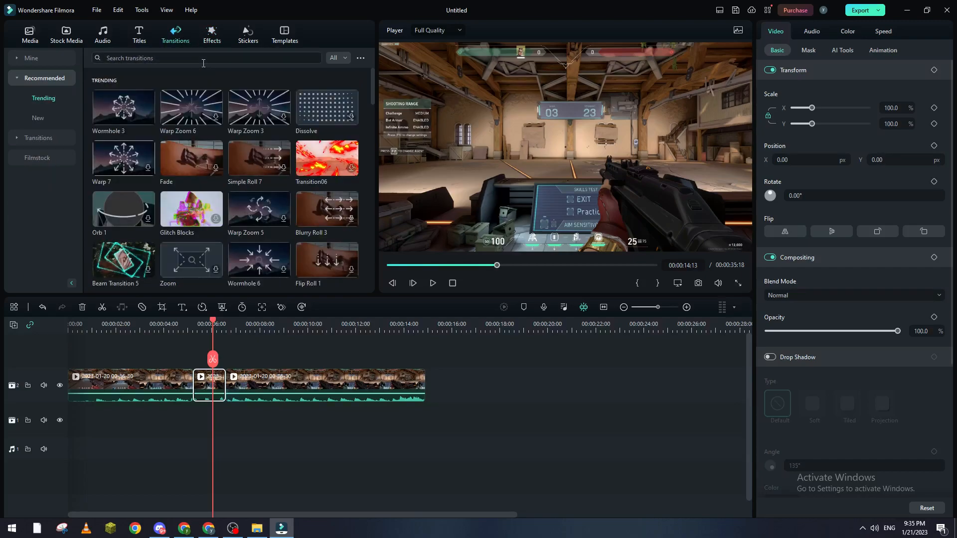
type("zoom")
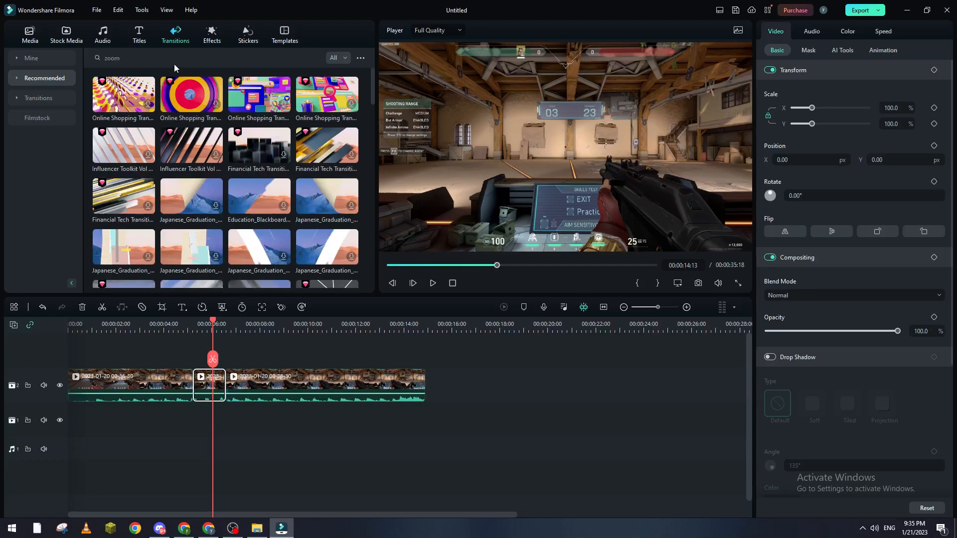
mouse_move(369, 103)
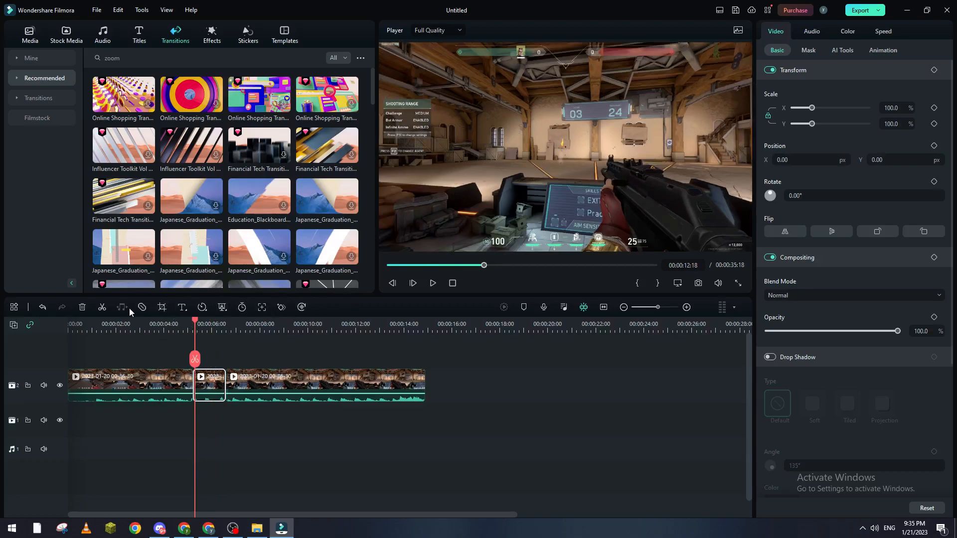
- Open Crop and Zoom for the middle clip and switch to the Pan & Zoom mode
left_click(162, 307)
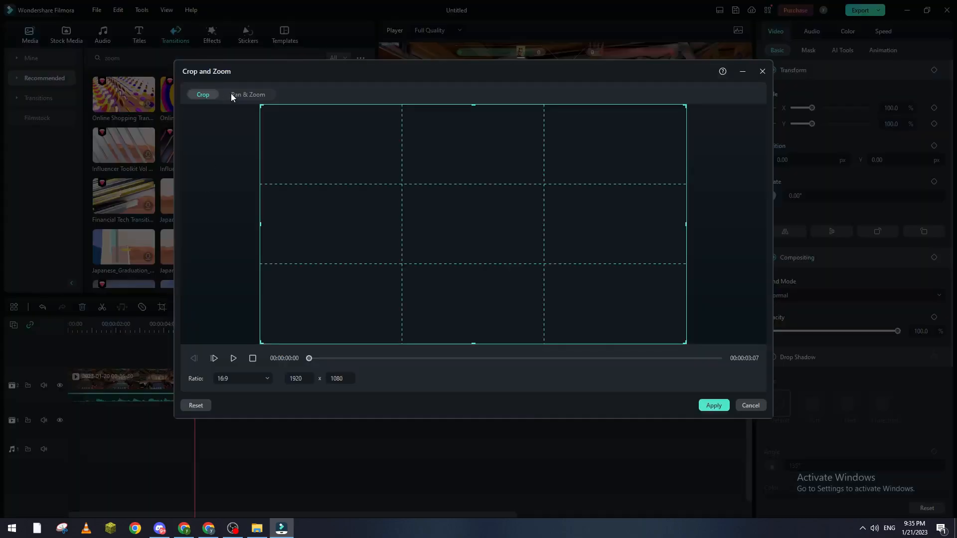
left_click(247, 94)
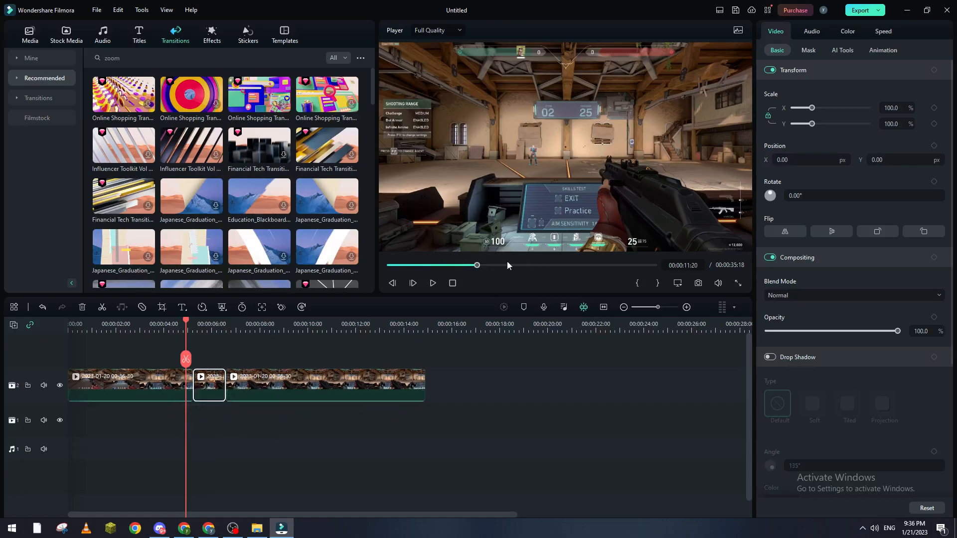
left_click(432, 282)
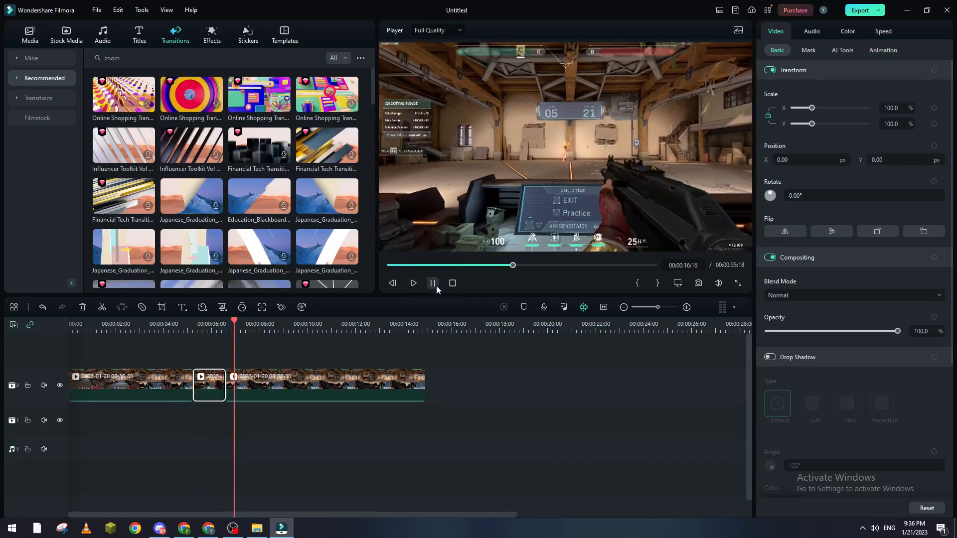
left_click(432, 282)
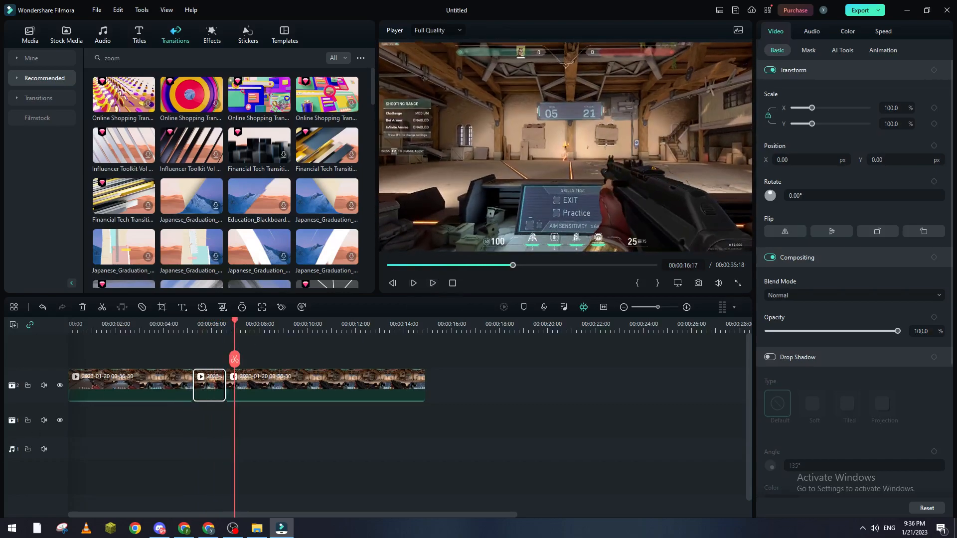